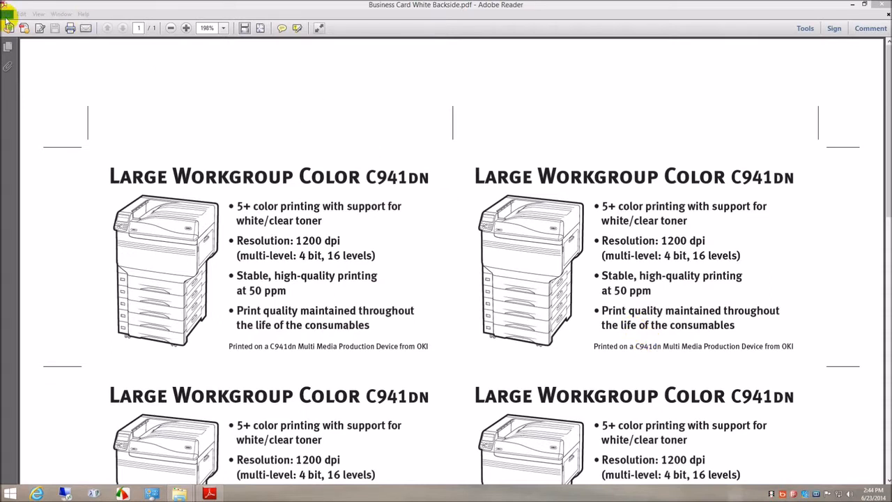
Open the OKI C941 print properties and feed paper from the Multi-Purpose Tray
{"action": "left_click", "coordinate": [7, 13]}
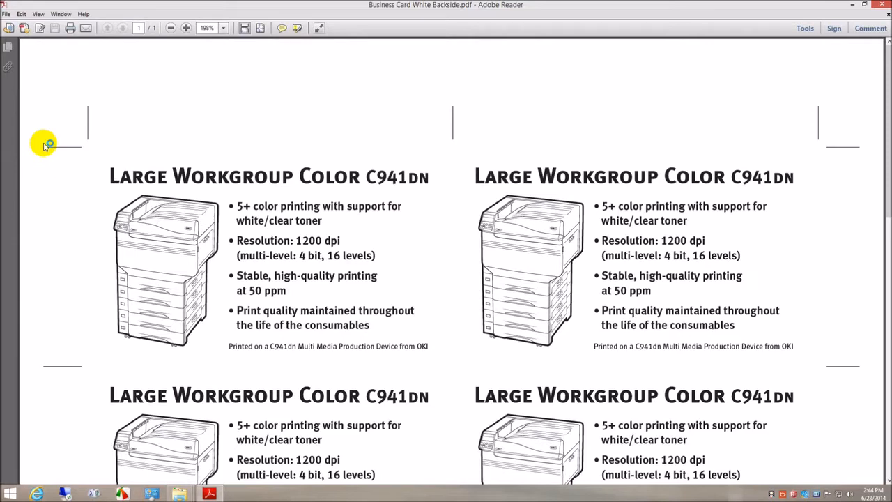
{"action": "left_click", "coordinate": [69, 28]}
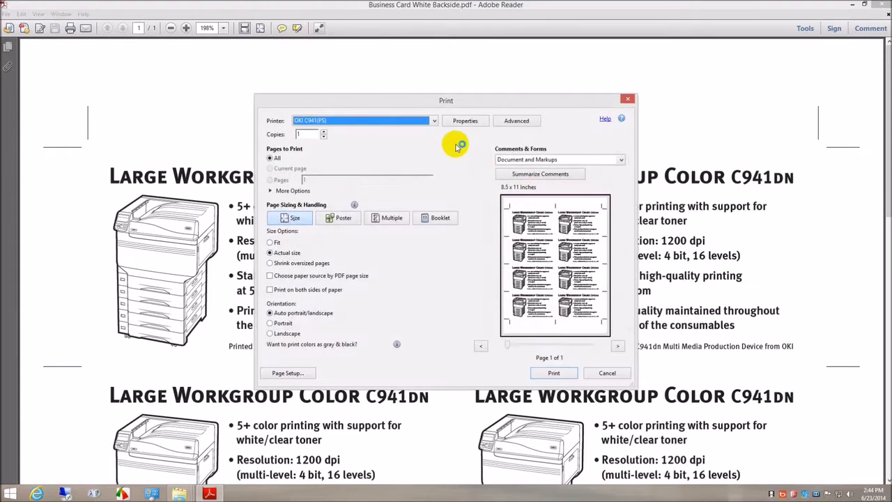
{"action": "left_click", "coordinate": [464, 121]}
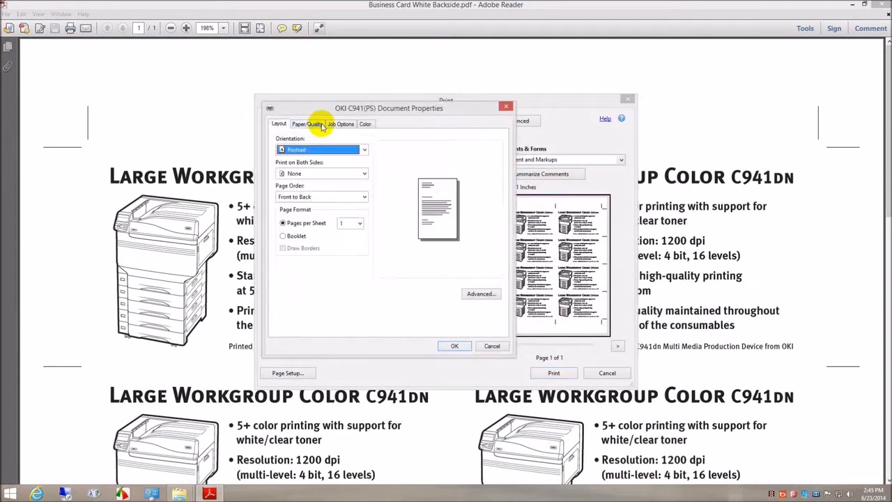
{"action": "left_click", "coordinate": [307, 123]}
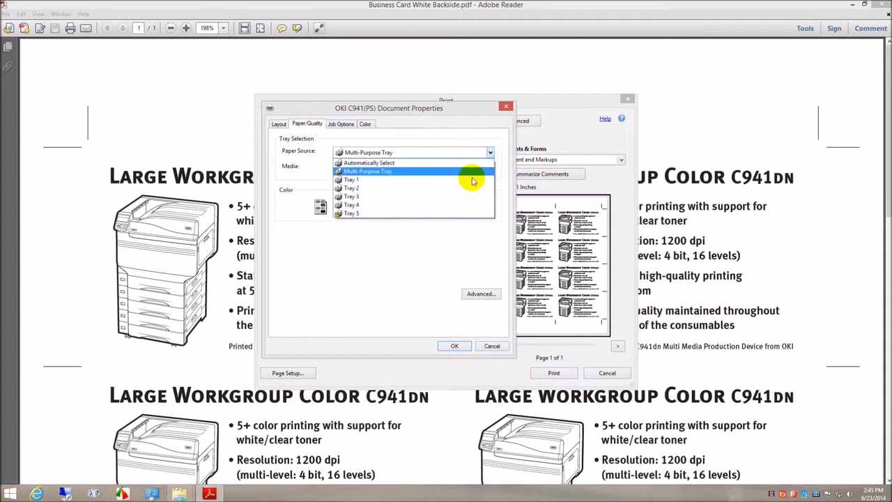
{"action": "left_click", "coordinate": [367, 172]}
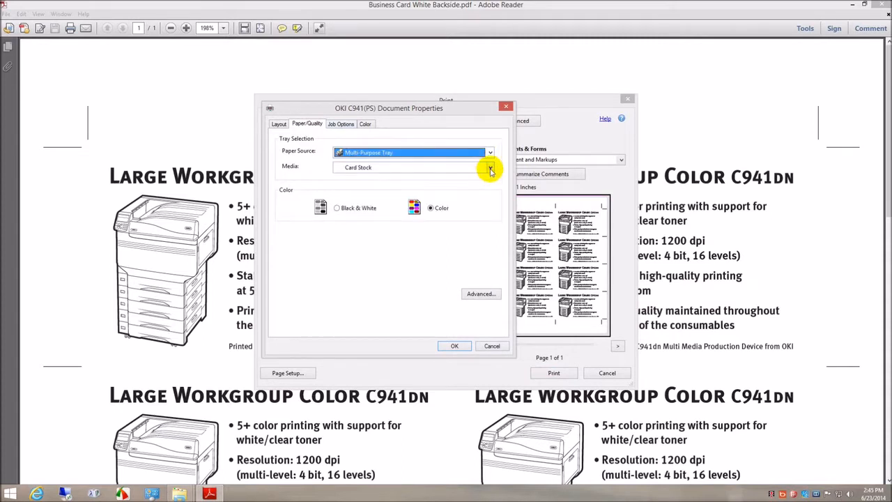
Set the advanced media weight to Ultra Heavy 3 and confirm
{"action": "left_click", "coordinate": [489, 167]}
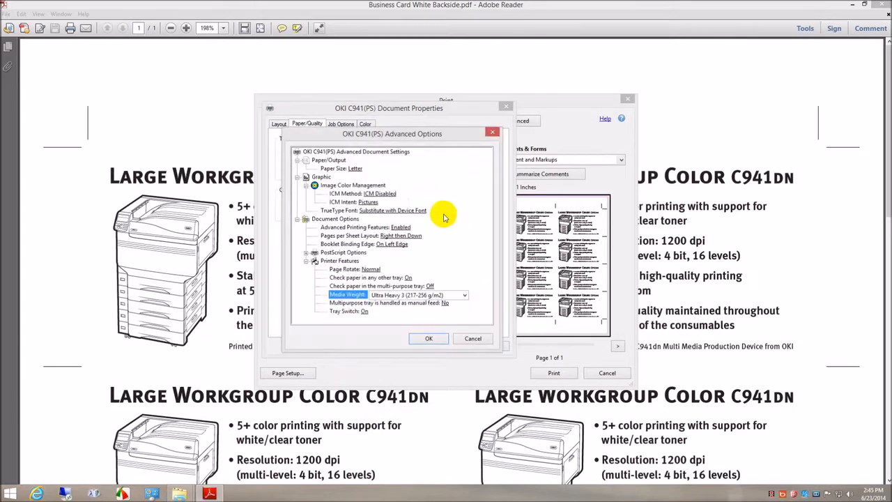
{"action": "left_click", "coordinate": [359, 169]}
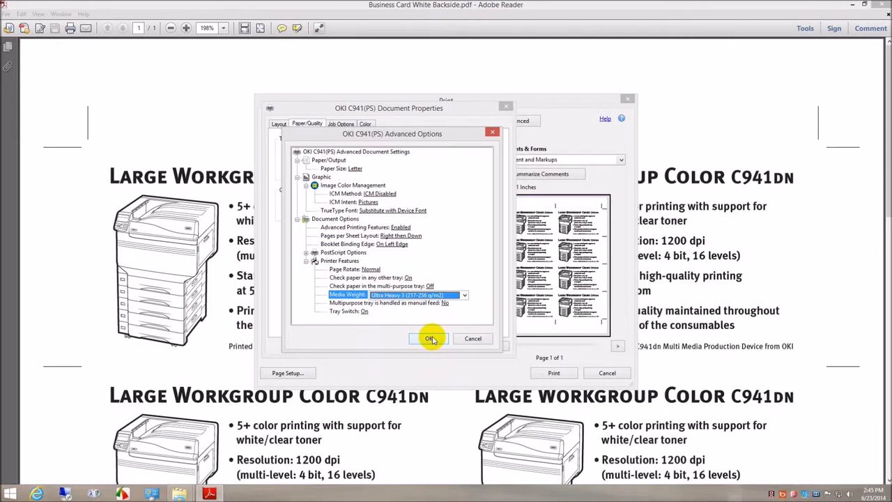
{"action": "left_click", "coordinate": [430, 339]}
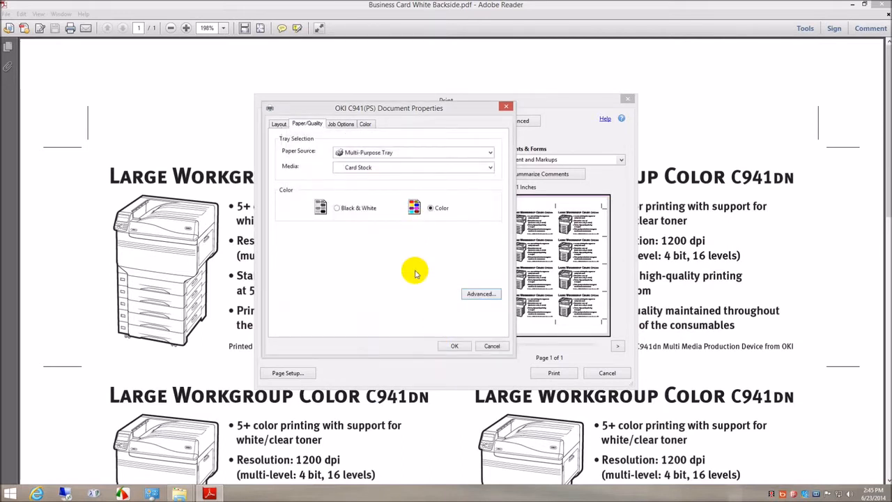
Set the White spot colour to 'Printing only spot color toner' and confirm
{"action": "left_click", "coordinate": [365, 123]}
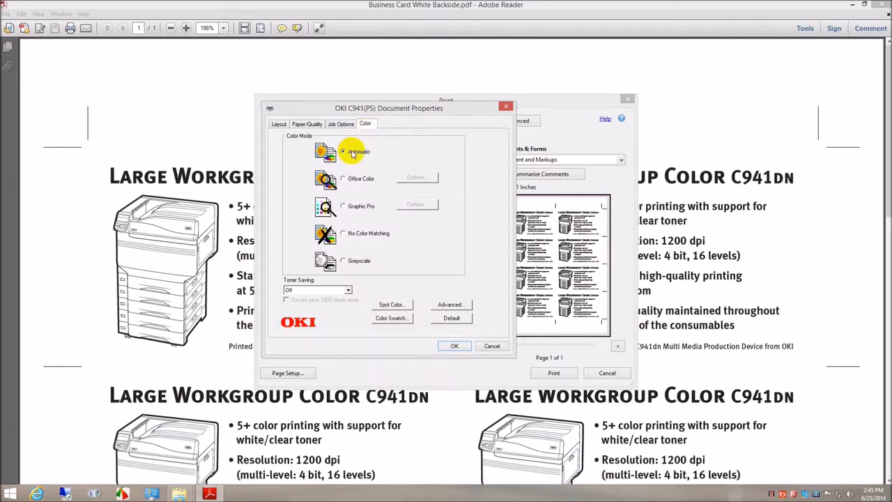
{"action": "left_click", "coordinate": [392, 305]}
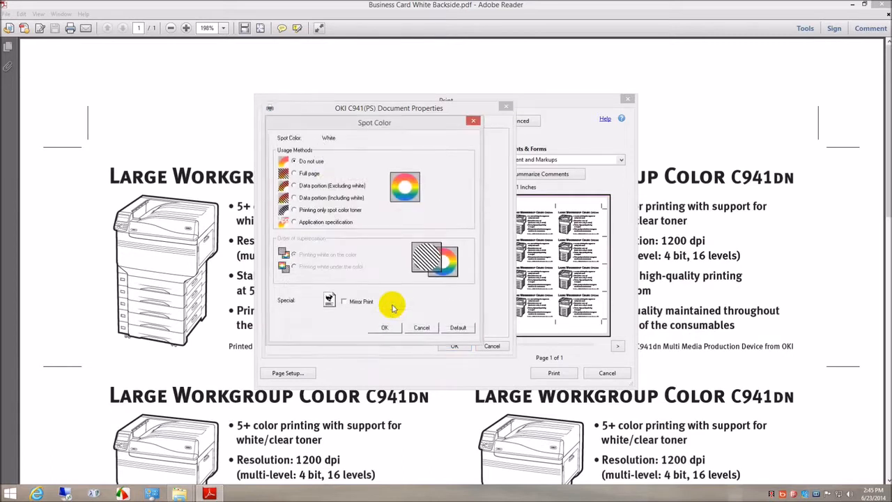
{"action": "mouse_move", "coordinate": [320, 211]}
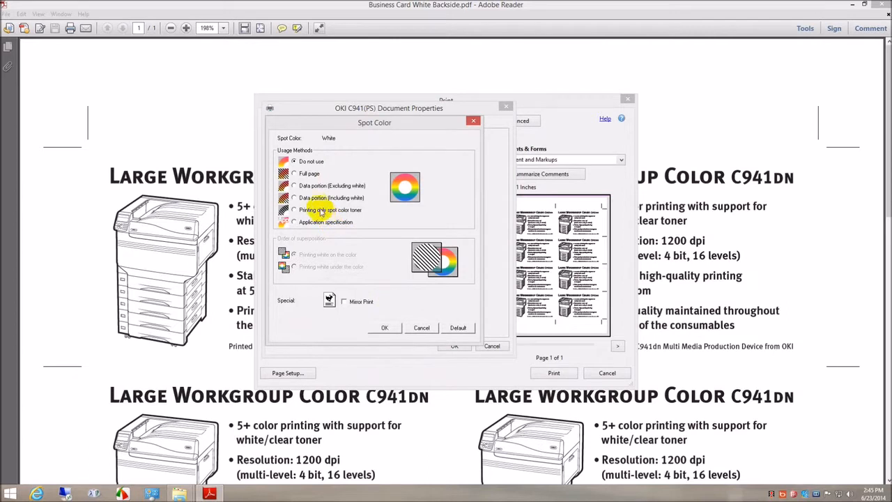
{"action": "left_click", "coordinate": [294, 211]}
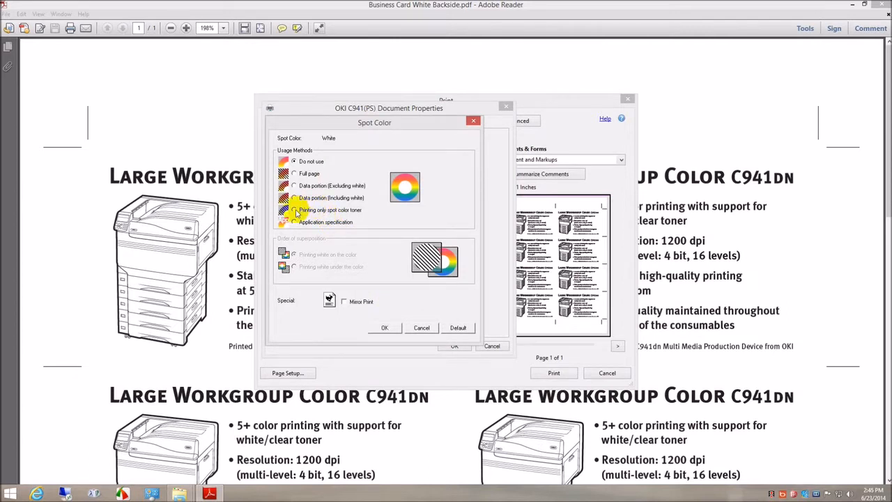
{"action": "left_click", "coordinate": [295, 210]}
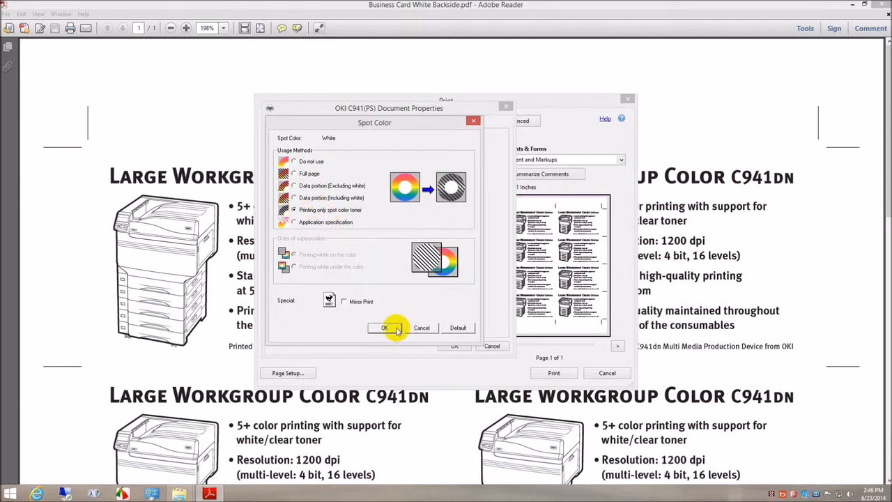
{"action": "left_click", "coordinate": [384, 328]}
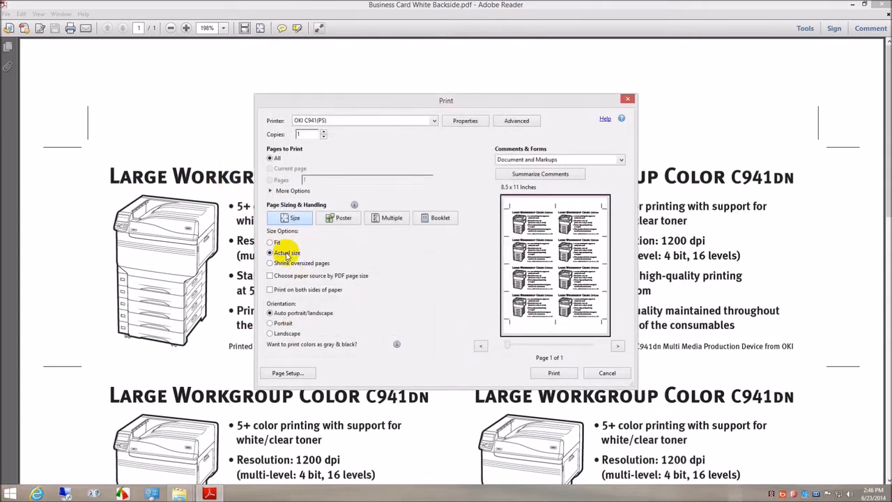
{"action": "mouse_move", "coordinate": [553, 373]}
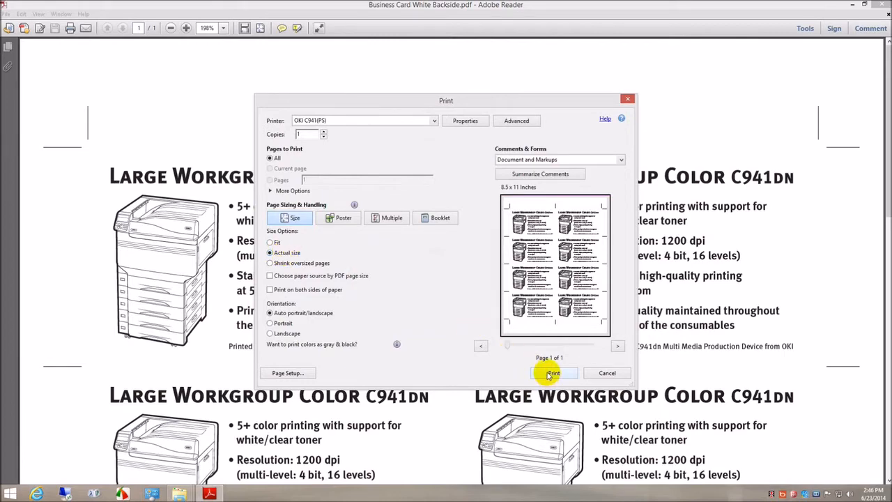
Print the white backside card sheet to the OKI C941 at actual size
{"action": "left_click", "coordinate": [552, 373]}
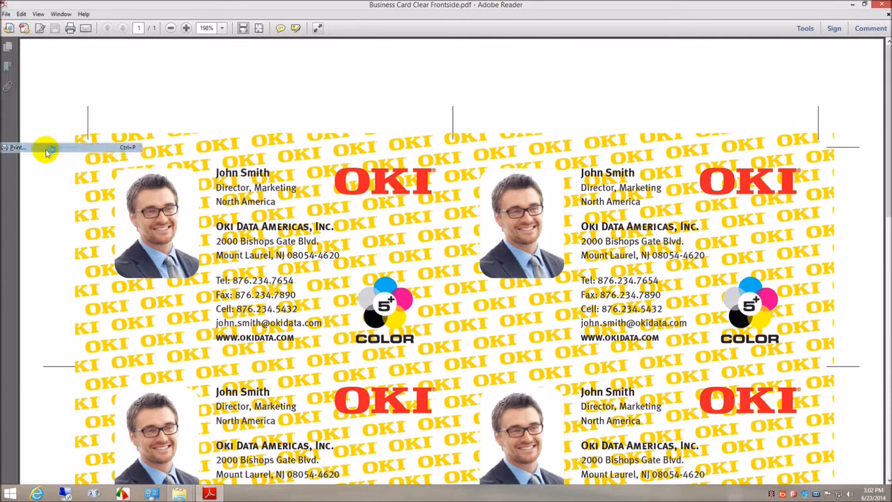
{"action": "mouse_move", "coordinate": [665, 243]}
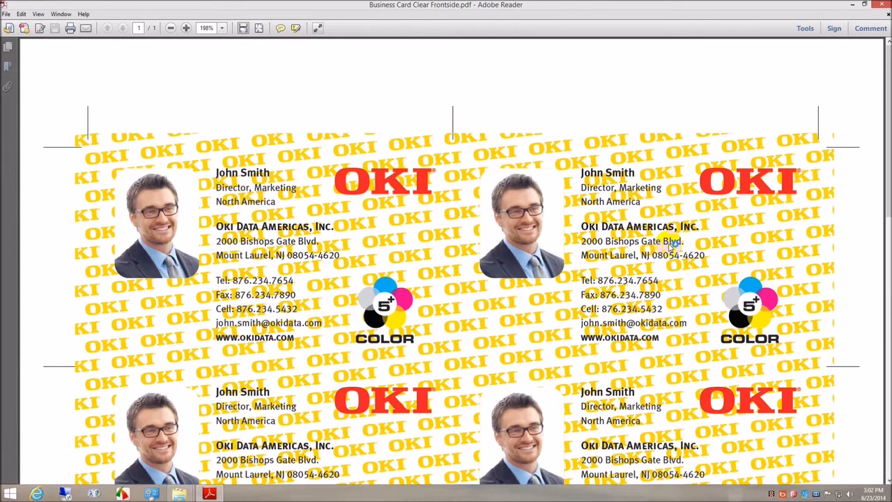
Open printing for the clear frontside sheet and select the OKI C941(PS) printer
{"action": "left_click", "coordinate": [70, 28]}
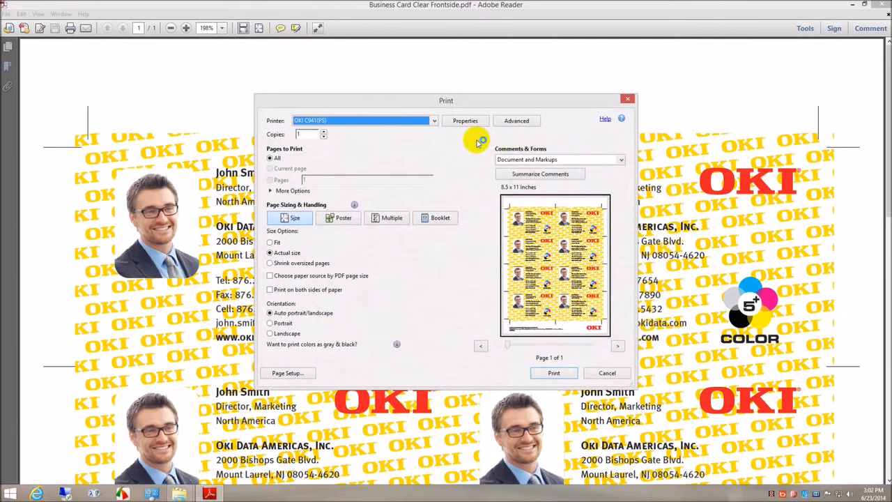
{"action": "left_click", "coordinate": [434, 120]}
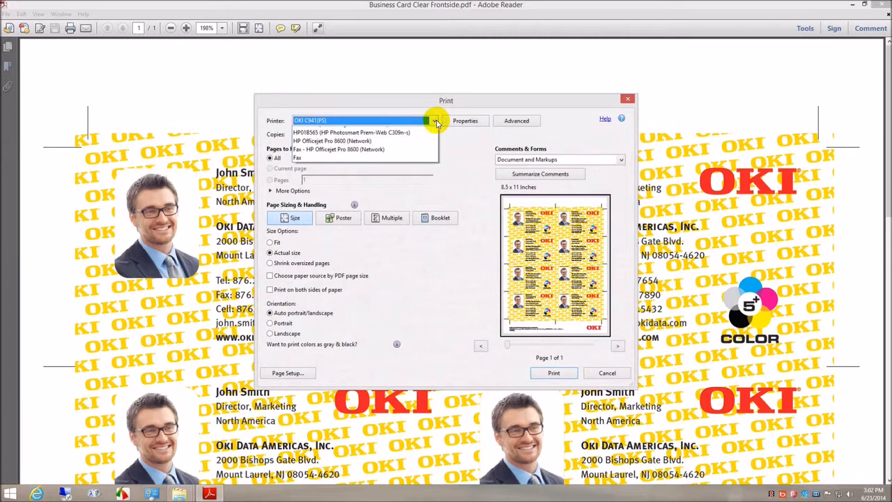
{"action": "left_click", "coordinate": [434, 120]}
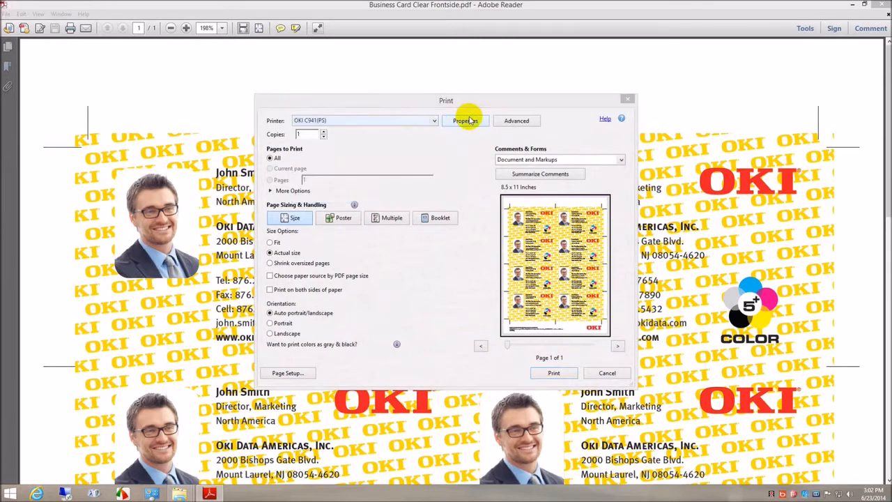
Set the OKI C941(PS) document media type to Card Stock
{"action": "left_click", "coordinate": [464, 120]}
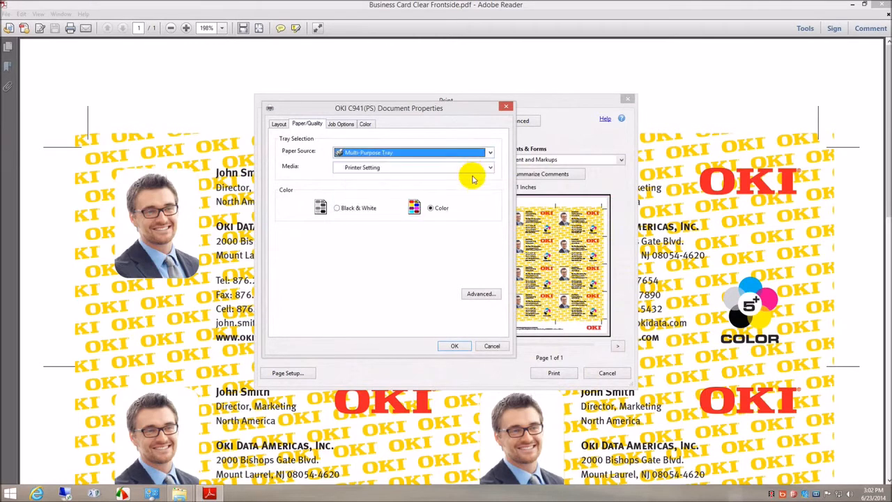
{"action": "left_click", "coordinate": [490, 167]}
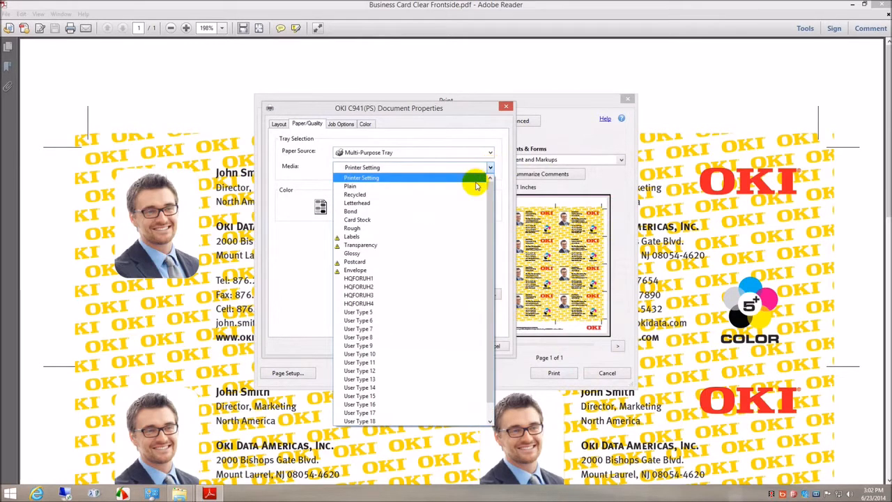
{"action": "left_click", "coordinate": [357, 220]}
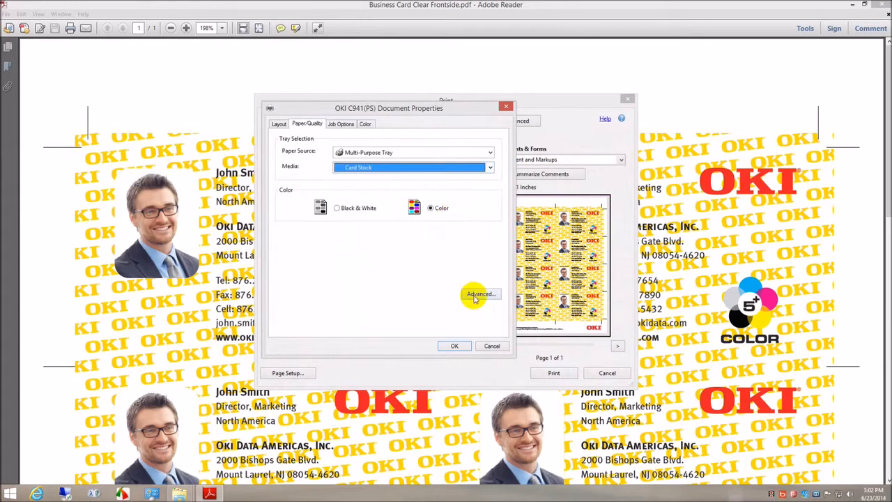
Choose a media weight in the advanced document settings
{"action": "left_click", "coordinate": [479, 293]}
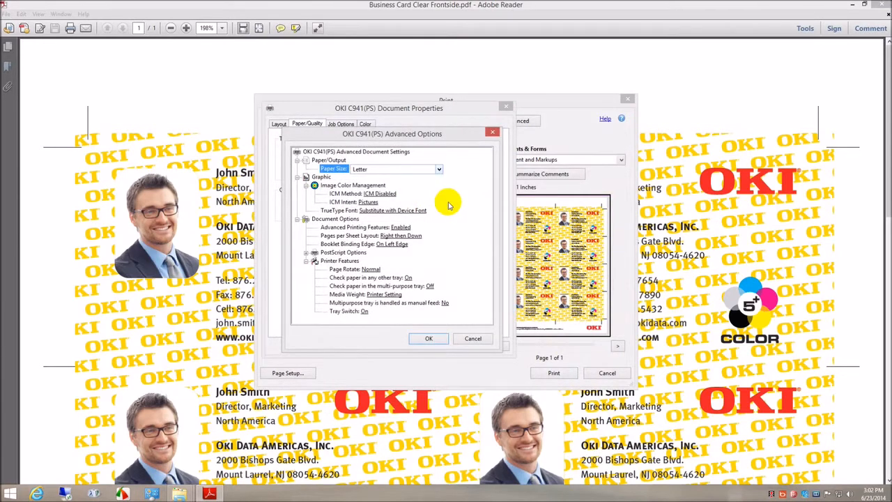
{"action": "mouse_move", "coordinate": [400, 297]}
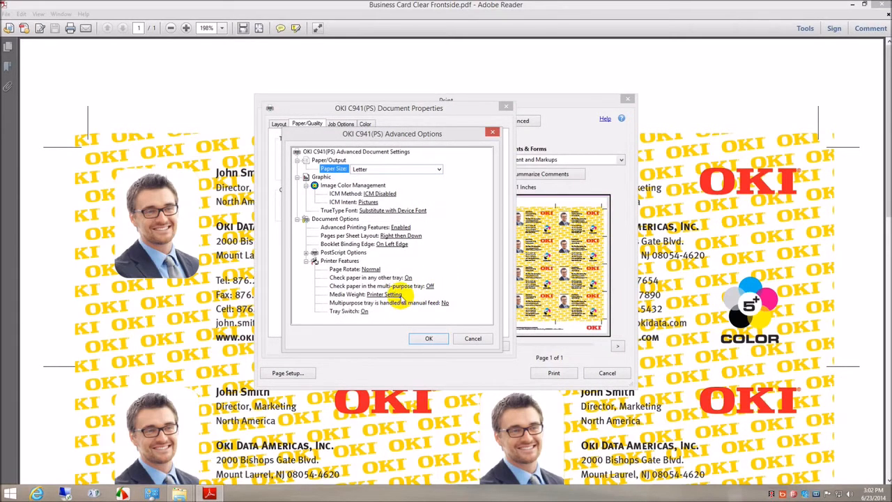
{"action": "left_click", "coordinate": [347, 294]}
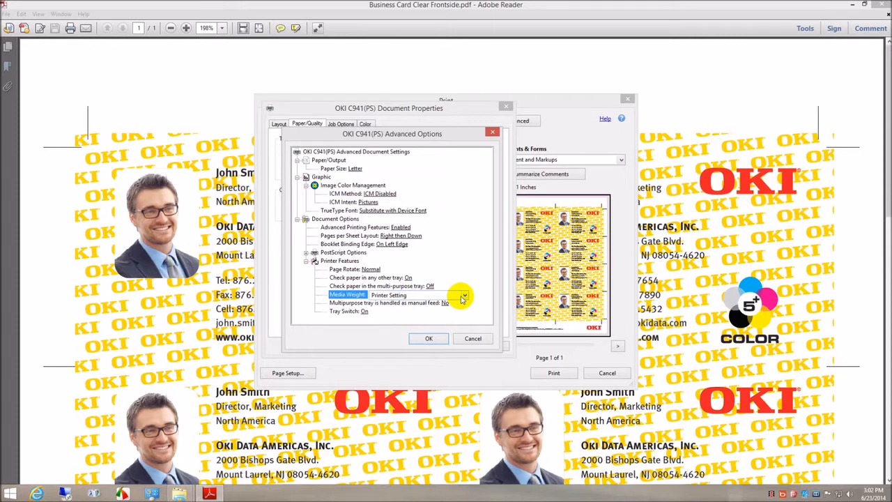
{"action": "left_click", "coordinate": [464, 294]}
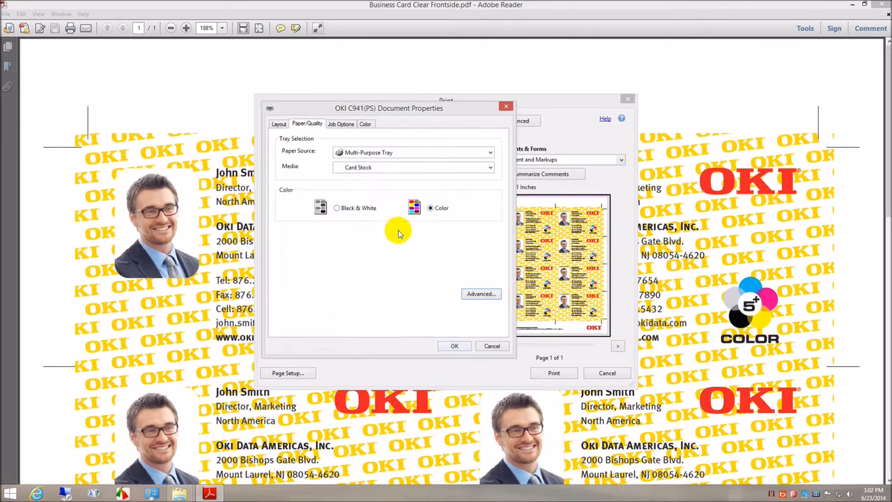
{"action": "left_click", "coordinate": [341, 123]}
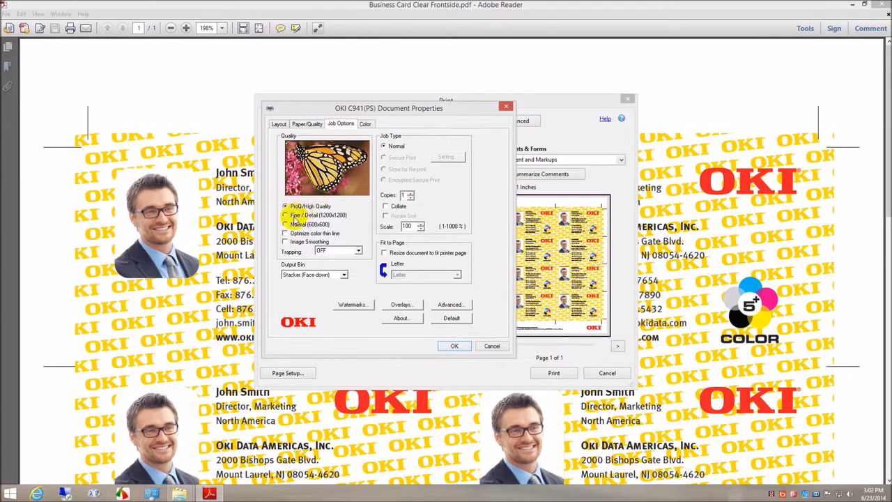
Select Fine / Detail (1200x1200) quality and the Stacker (Face-up) output bin
{"action": "left_click", "coordinate": [285, 215]}
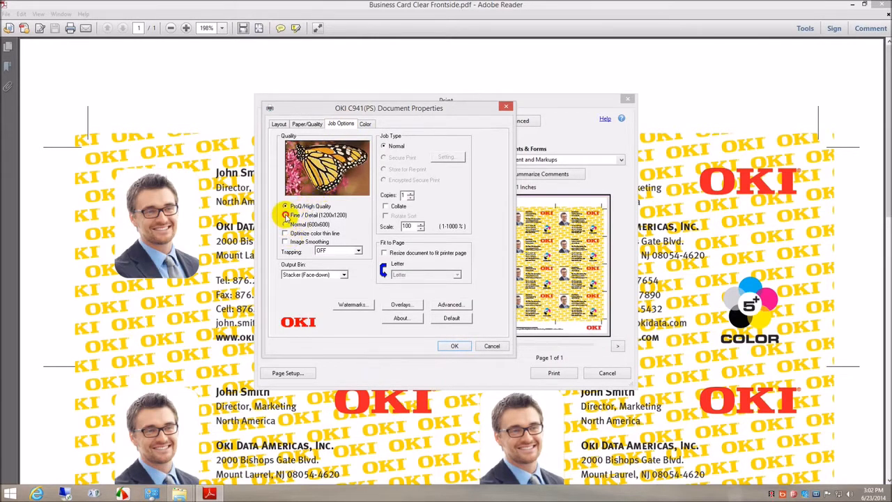
{"action": "left_click", "coordinate": [285, 206]}
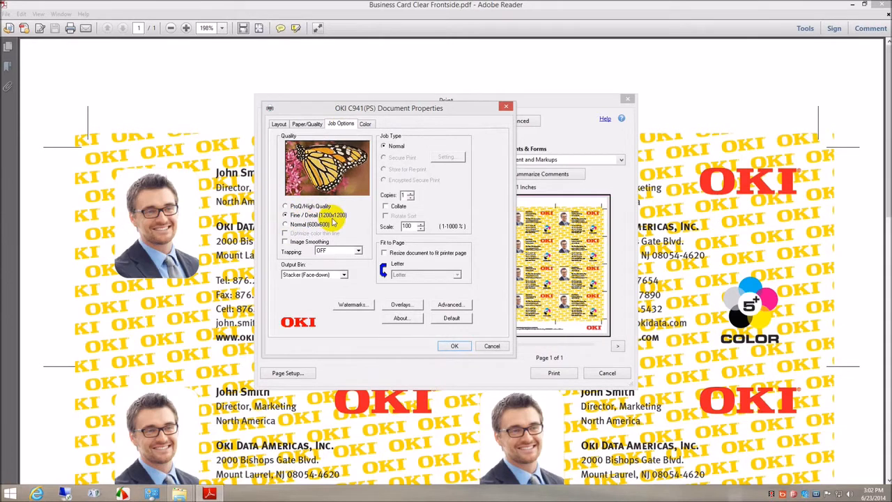
{"action": "left_click", "coordinate": [342, 274]}
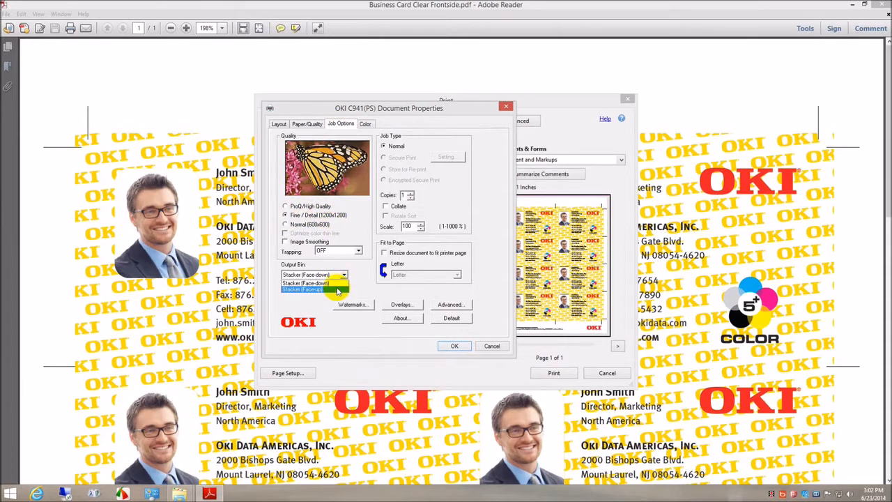
{"action": "left_click", "coordinate": [303, 288]}
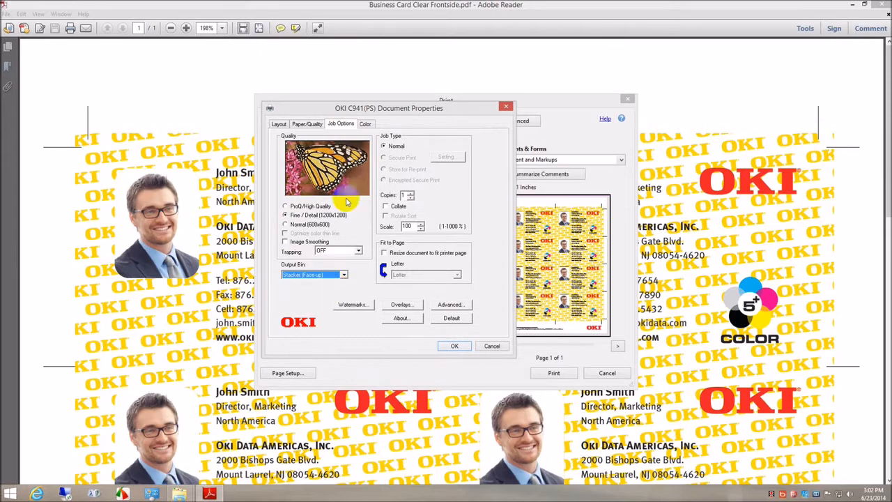
{"action": "left_click", "coordinate": [365, 124]}
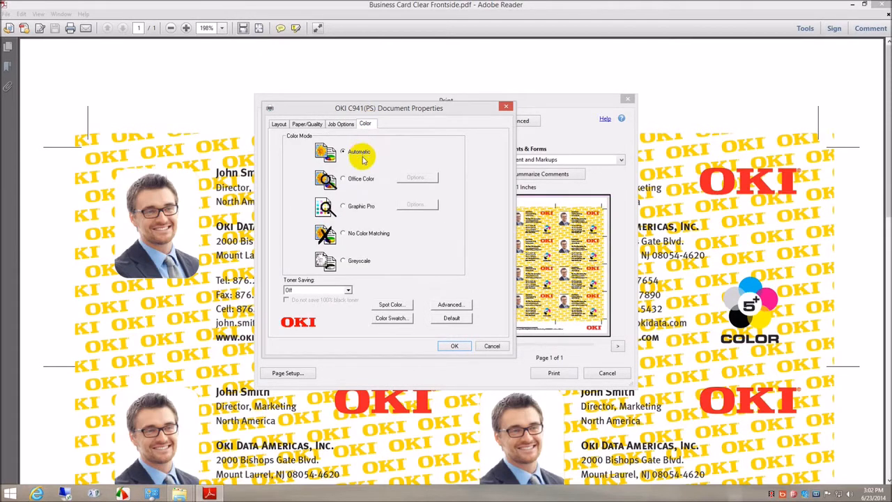
Set the Clear spot colour to Application specification and close the printer properties
{"action": "left_click", "coordinate": [392, 305]}
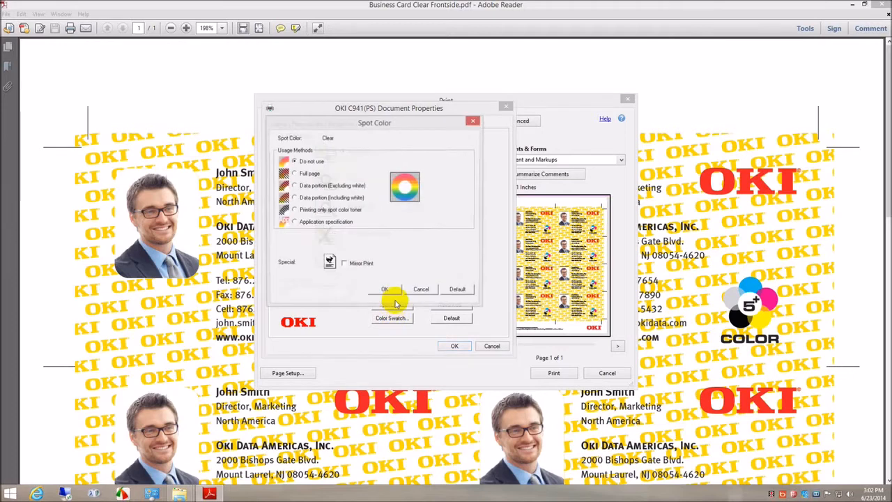
{"action": "left_click", "coordinate": [294, 222]}
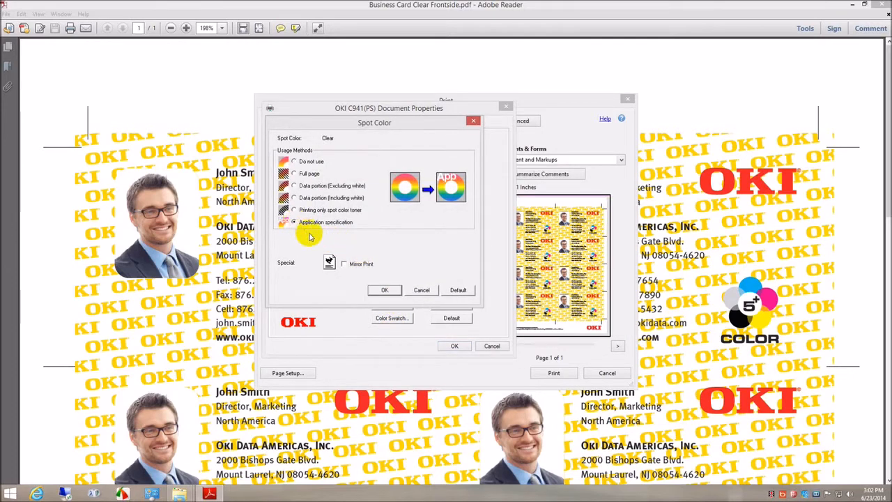
{"action": "mouse_move", "coordinate": [362, 303]}
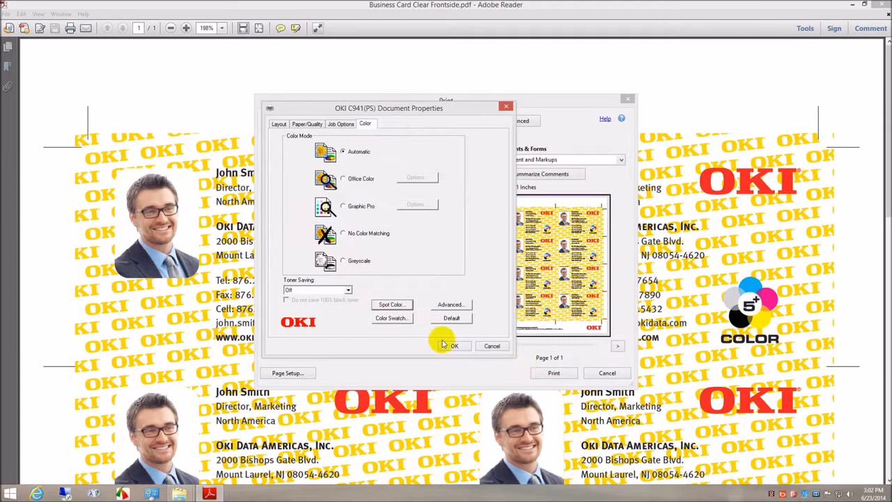
{"action": "left_click", "coordinate": [453, 345]}
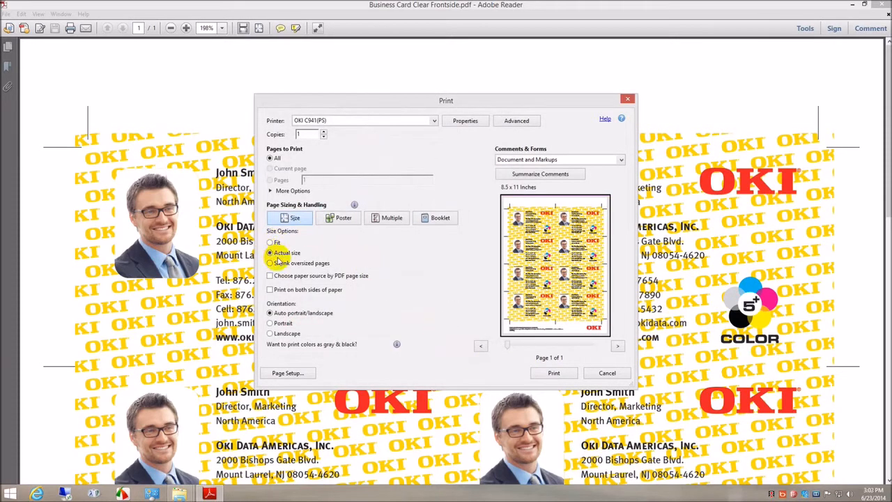